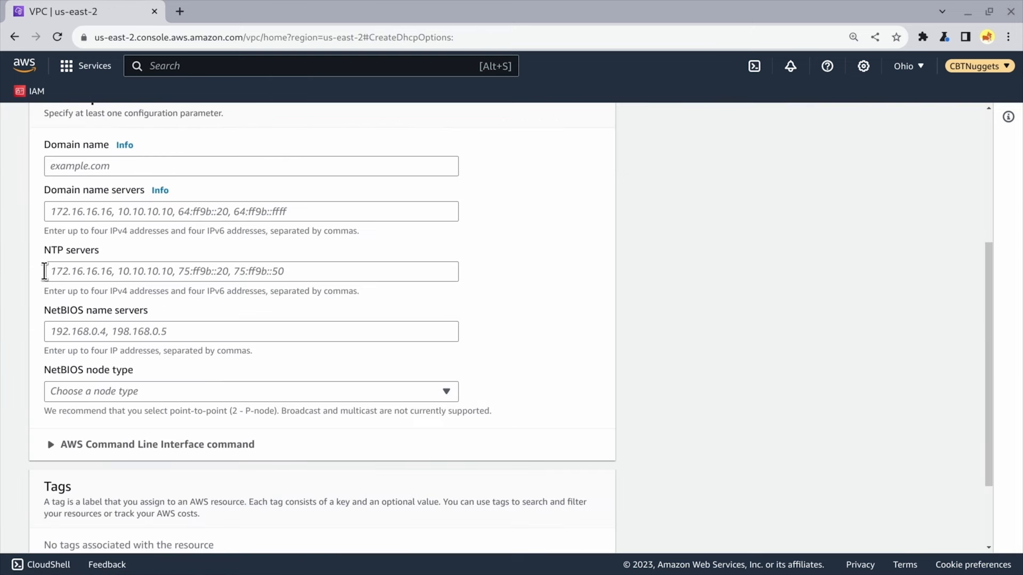
mouse_move(254, 406)
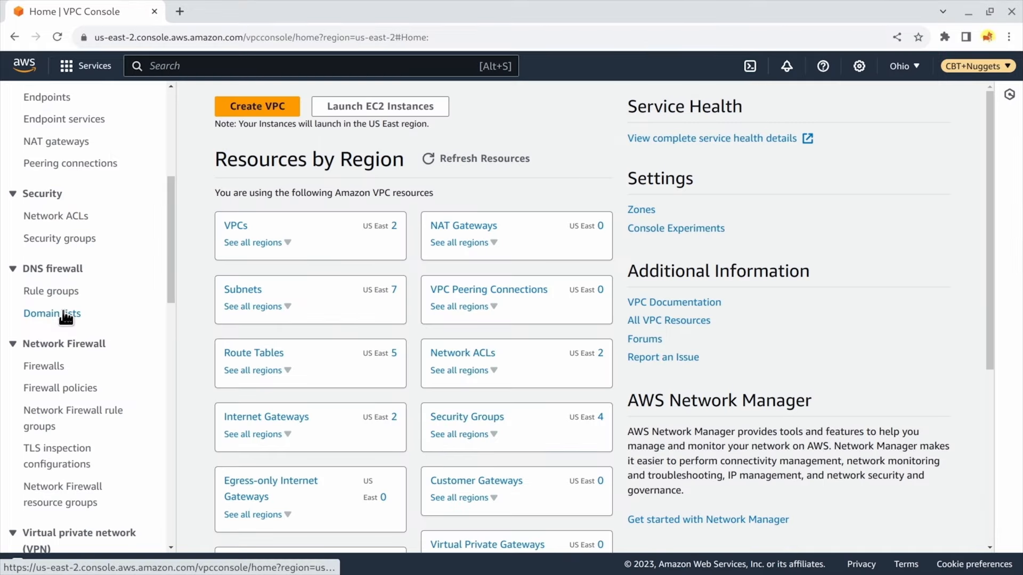
- Filter the deny statement's services for RDS and select RDS to list its actions
left_click(52, 313)
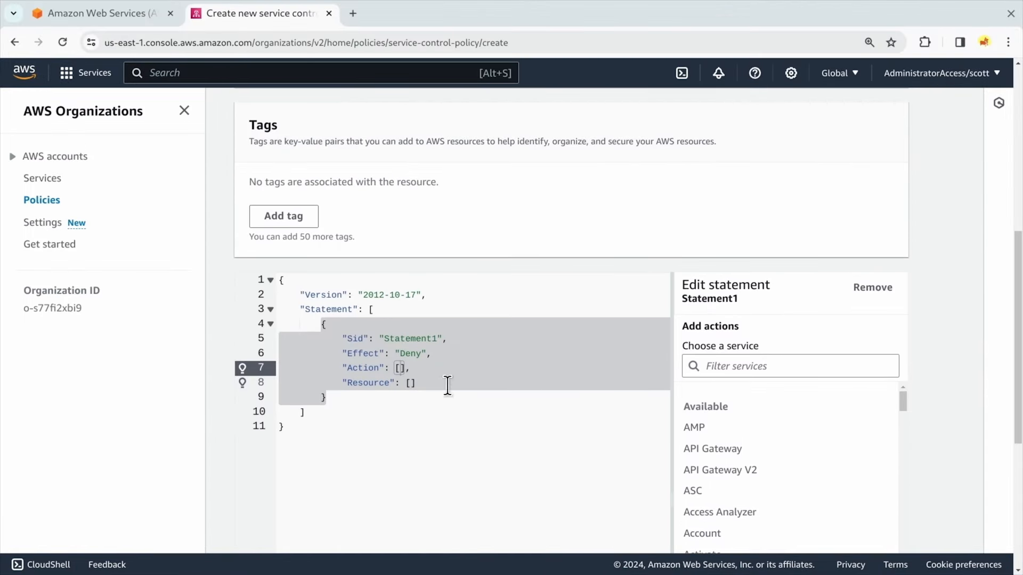
type("RDS")
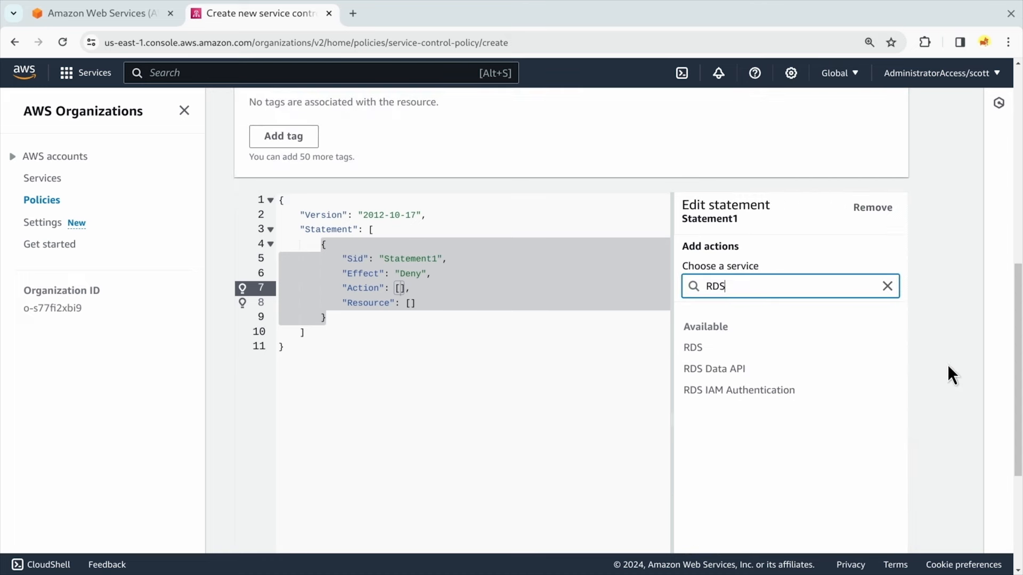
left_click(692, 347)
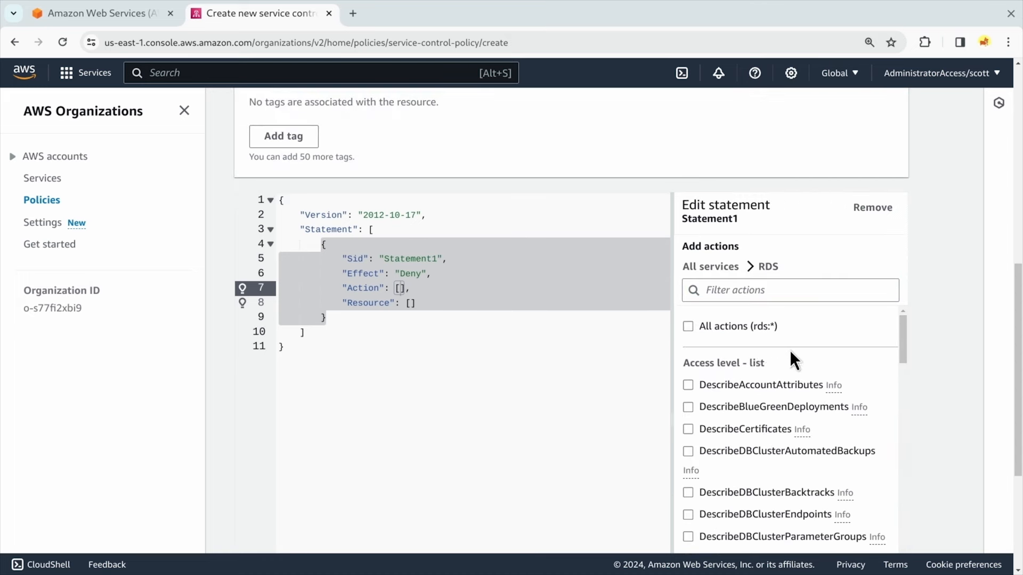
left_click(688, 326)
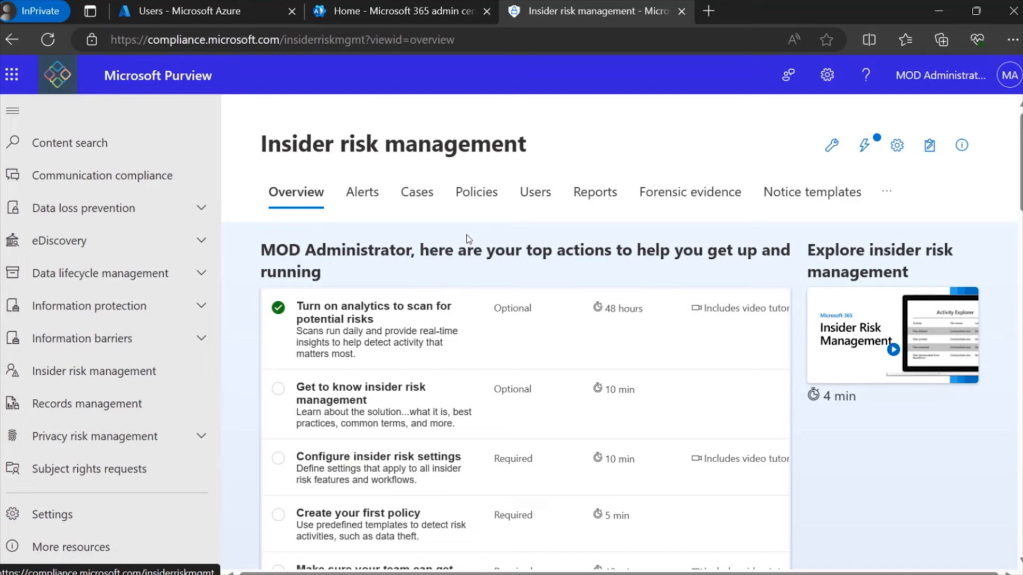
- Open Insider risk management in Microsoft Purview to view its top setup actions
left_click(414, 192)
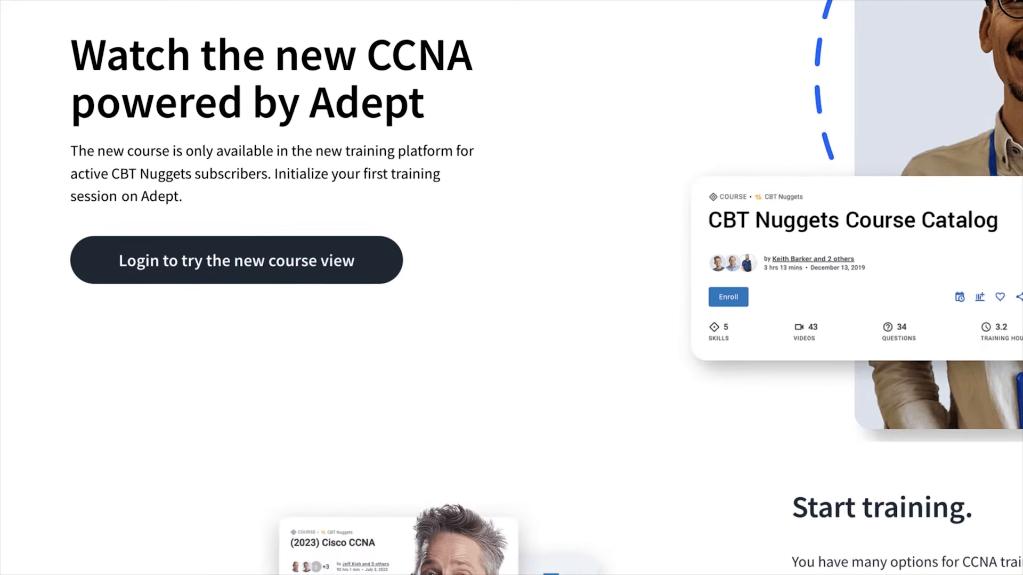
- Log in to the new course view to open the Use Models to Understand IP Networking lesson
left_click(235, 261)
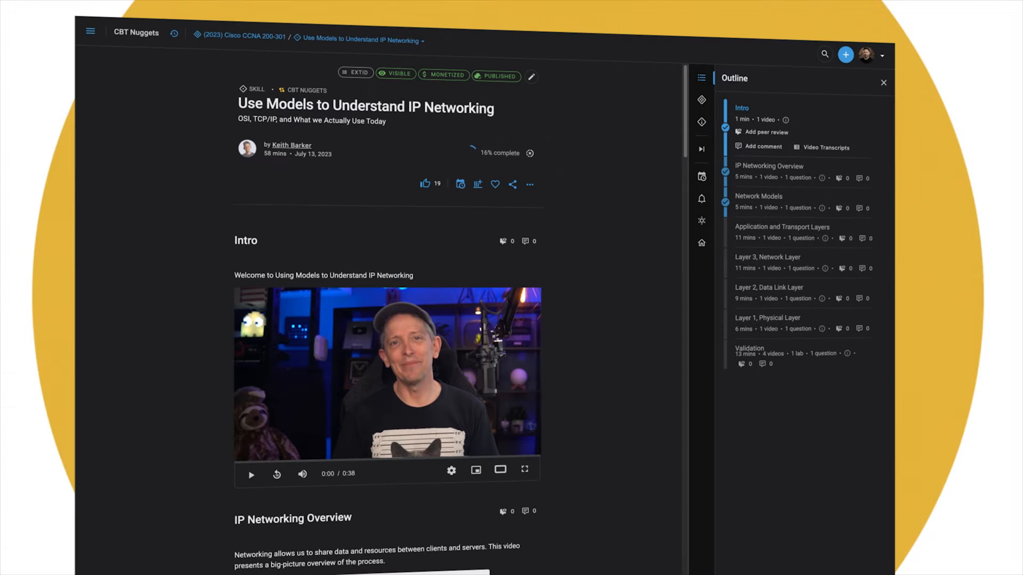